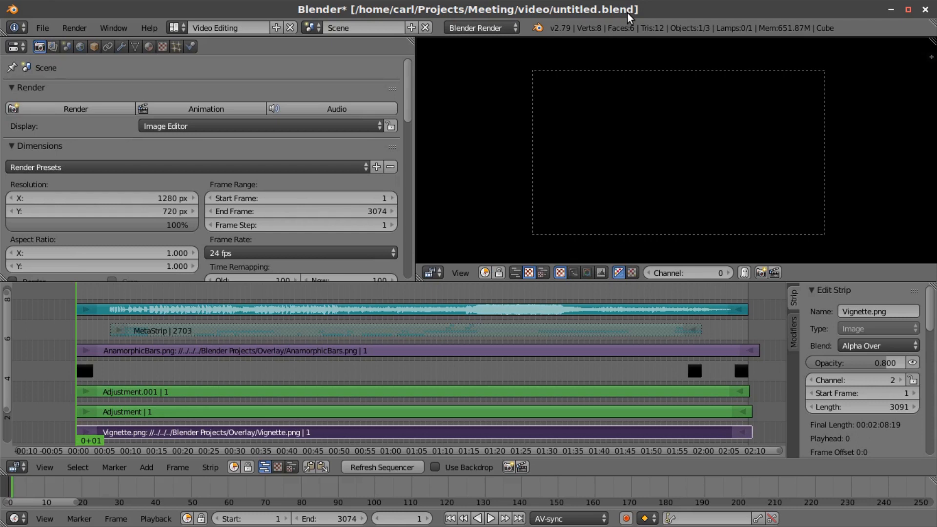
mouse_move(666, 259)
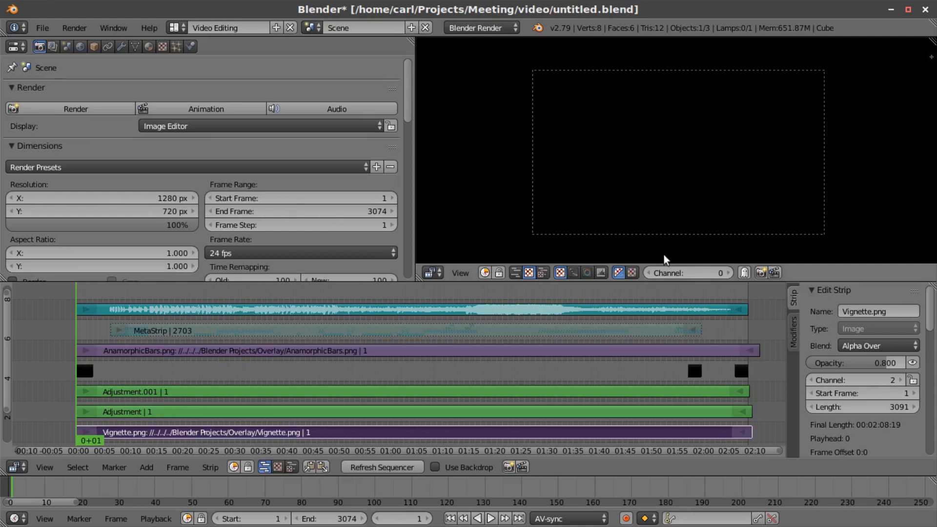
mouse_move(554, 293)
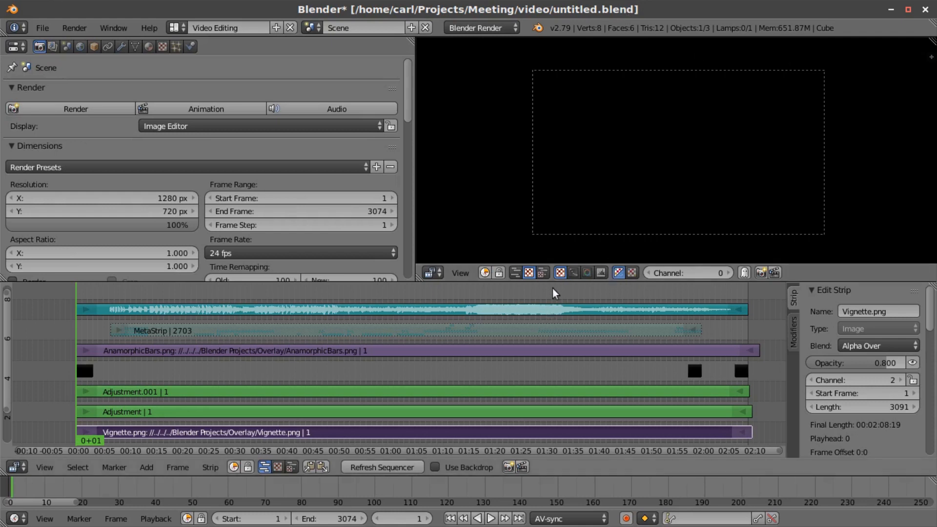
mouse_move(539, 334)
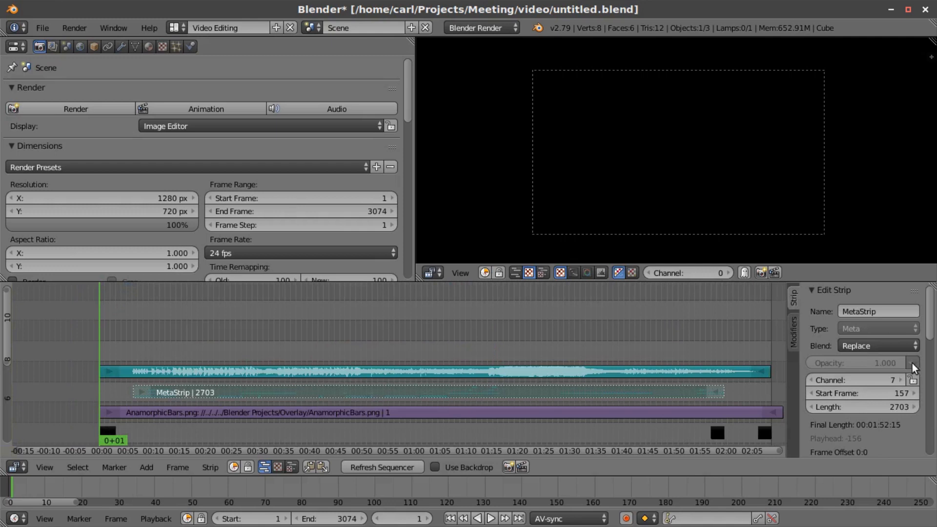
mouse_move(647, 386)
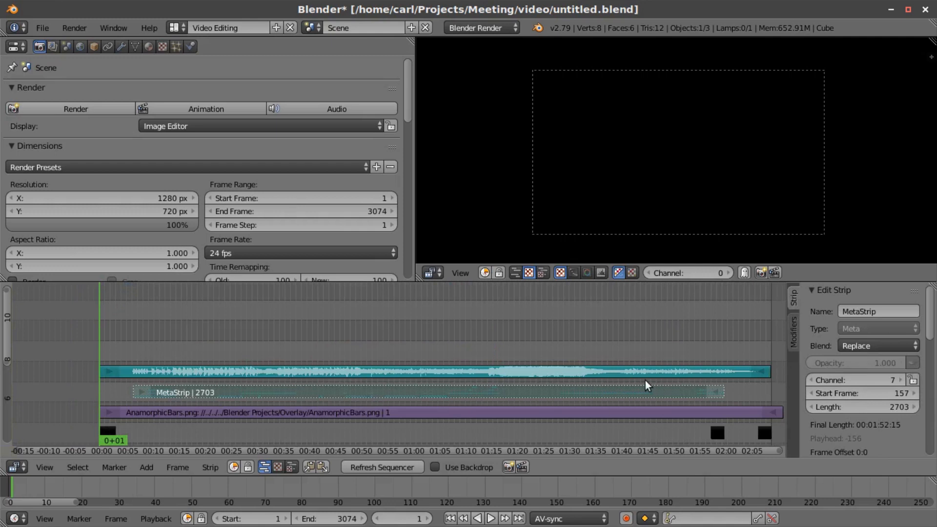
mouse_move(606, 366)
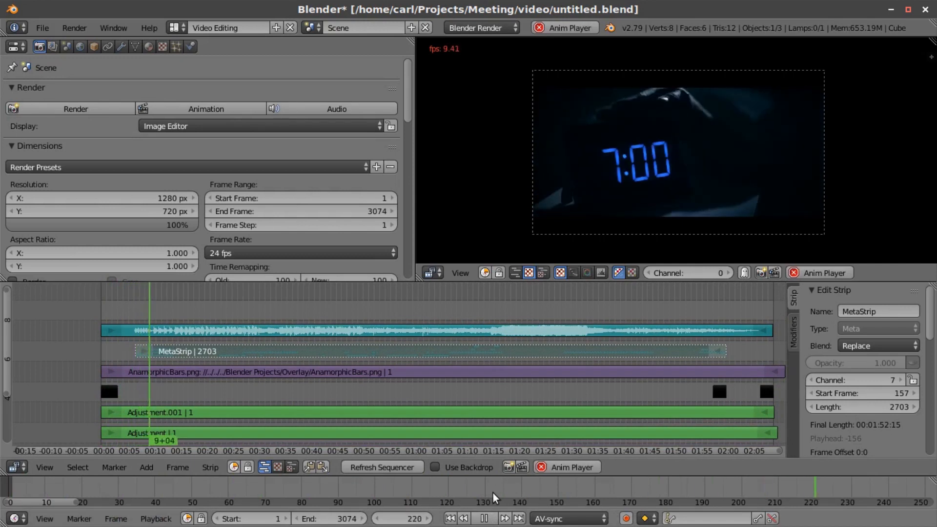
Stop playback around frame 399 with the shaving shot in the preview
click(503, 519)
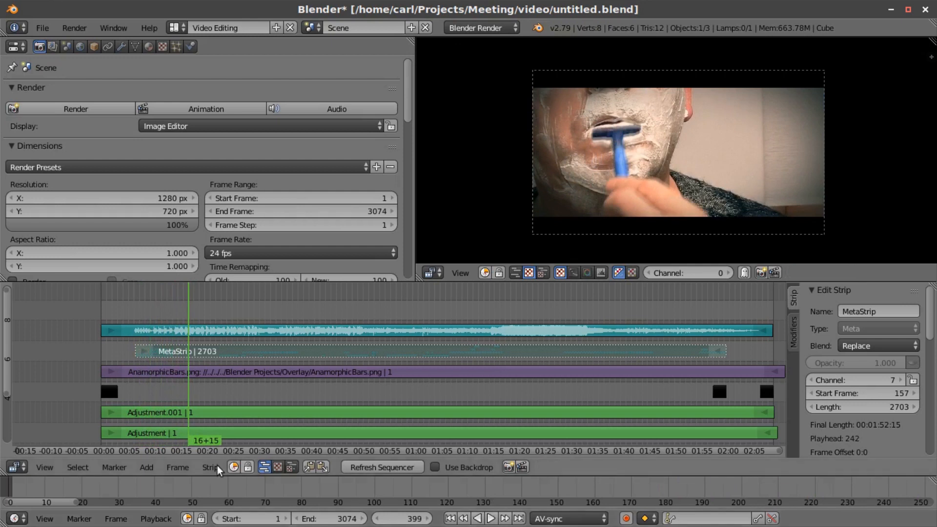
mouse_move(320, 370)
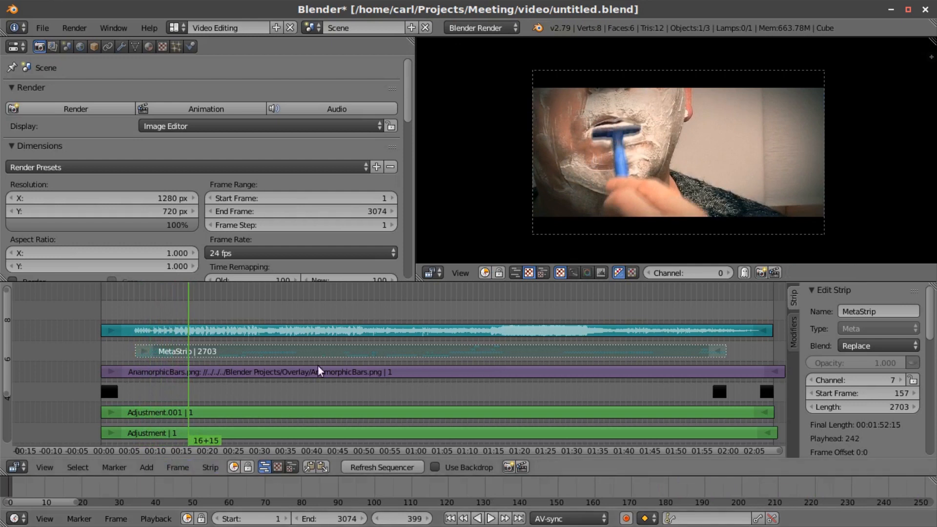
mouse_move(210, 412)
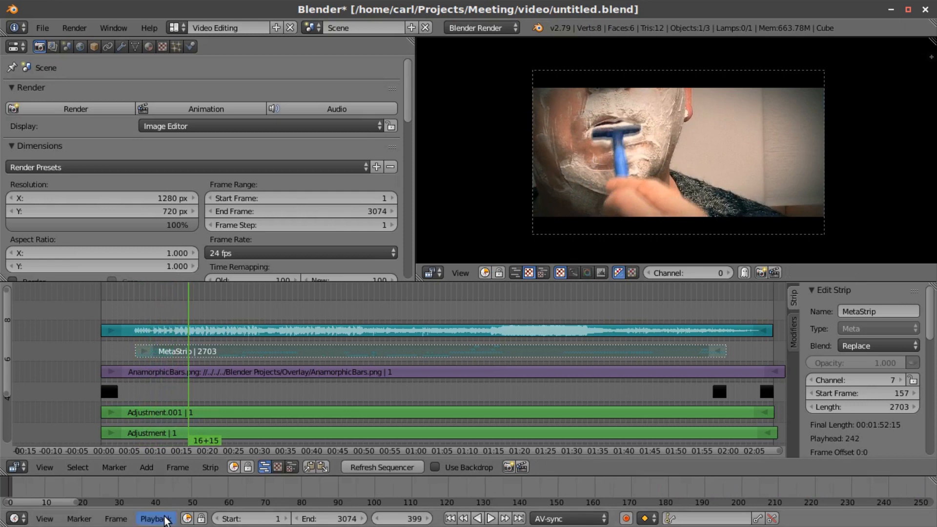
mouse_move(155, 518)
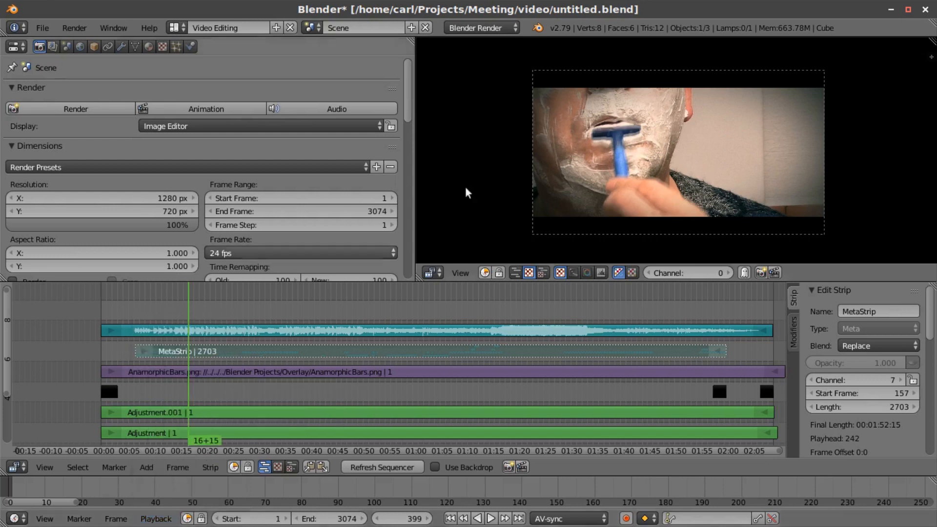
mouse_move(559, 47)
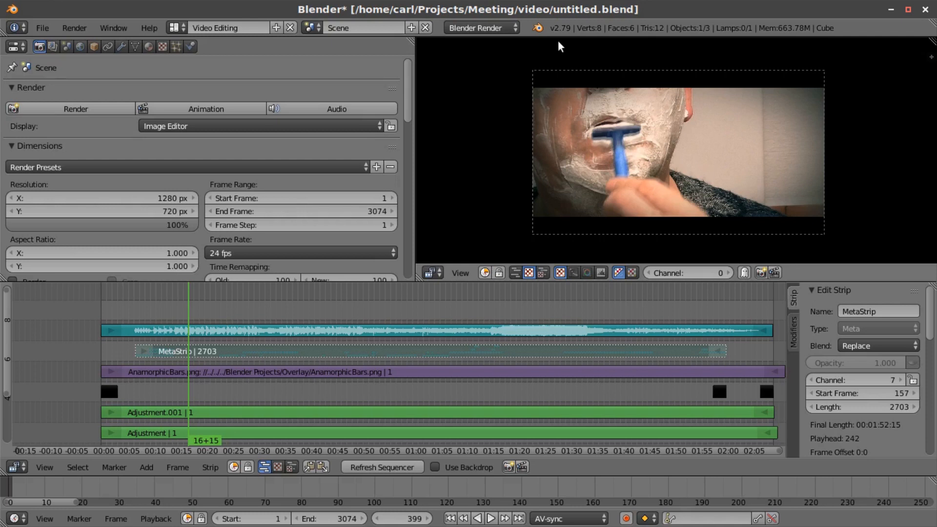
mouse_move(751, 196)
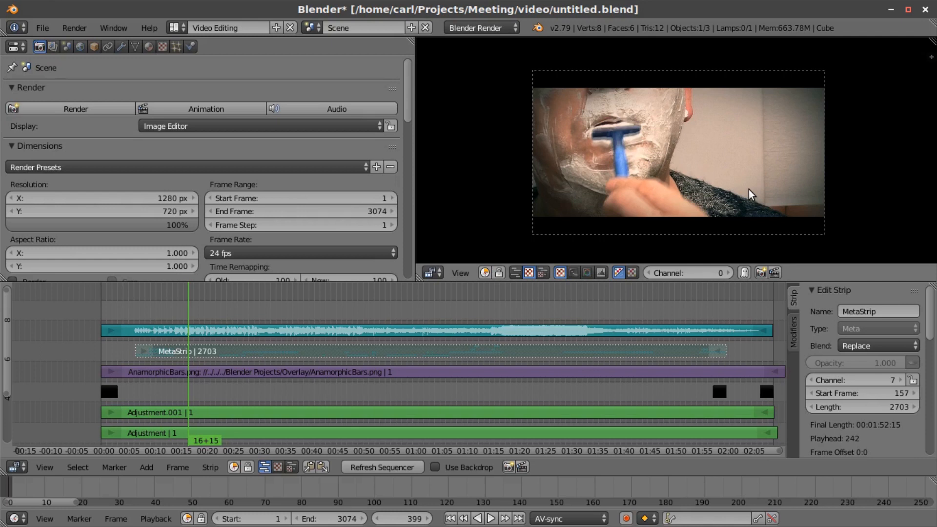
mouse_move(798, 166)
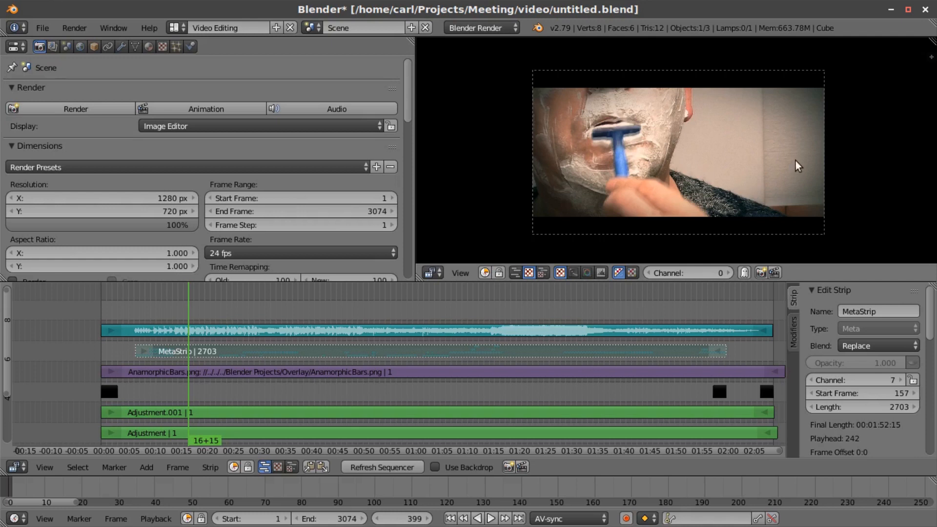
mouse_move(634, 226)
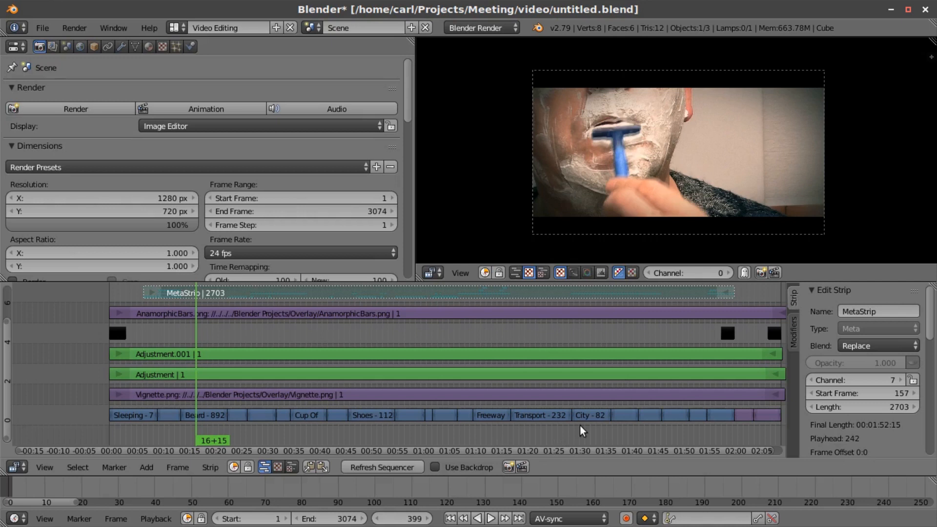
mouse_move(751, 328)
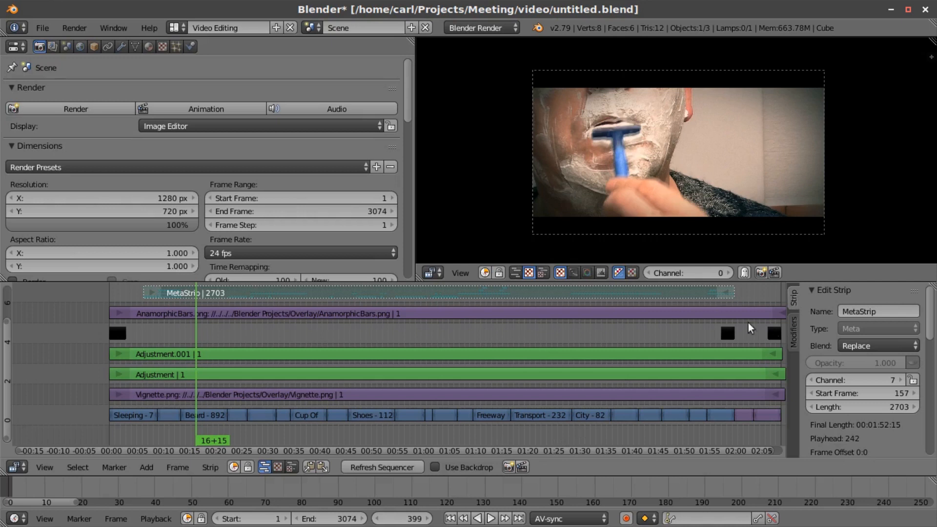
Scroll the Render properties past the 1280x720, 24 fps Dimensions to Anti-Aliasing
scroll(down, 3)
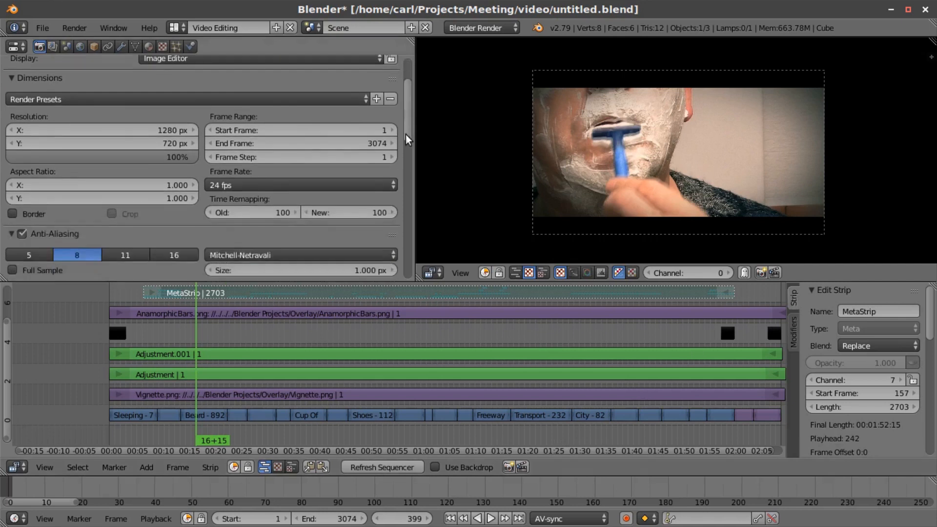
mouse_move(170, 131)
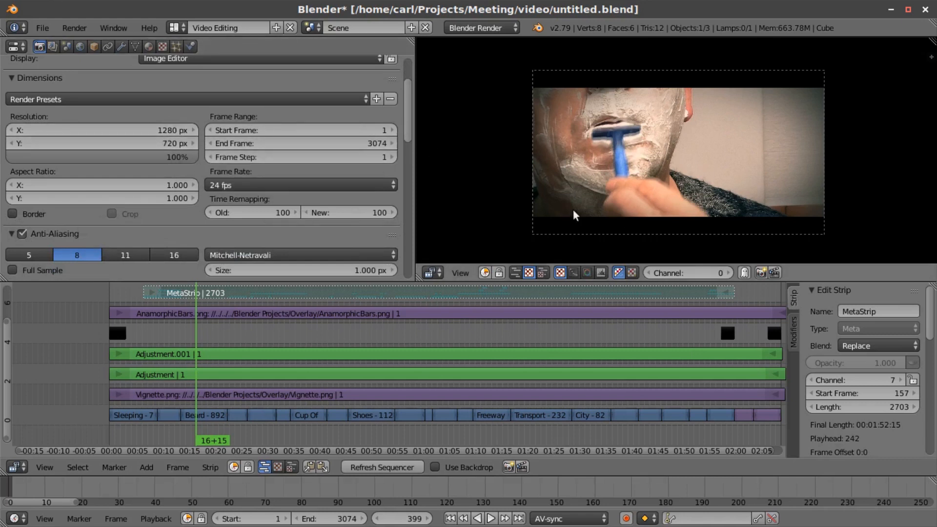
scroll(down, 3)
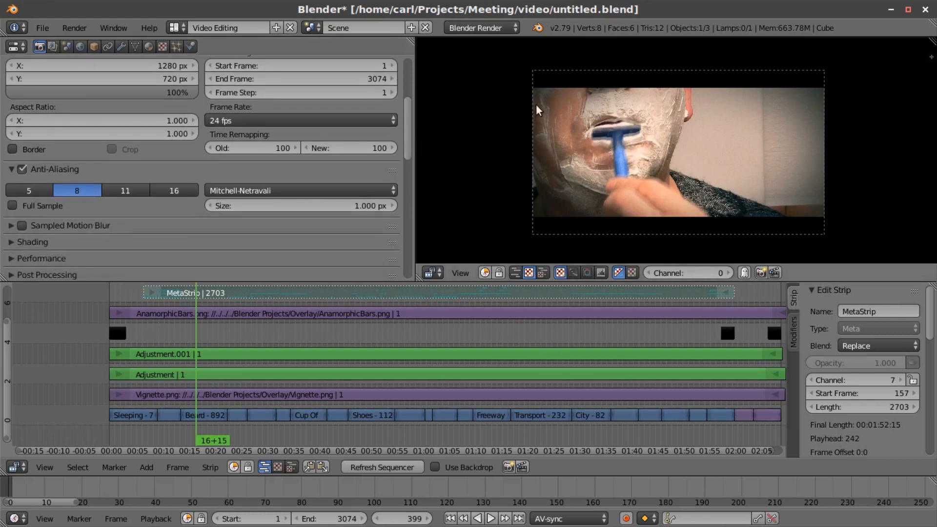
mouse_move(686, 92)
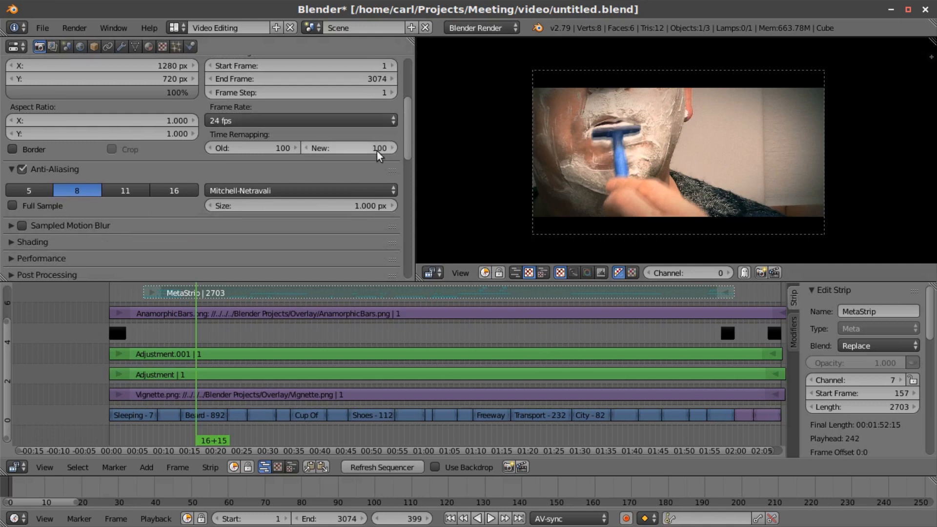
Scroll to the Output and Encoding panels showing FFmpeg, MPEG-4, H.264, perceptually lossless
scroll(down, 3)
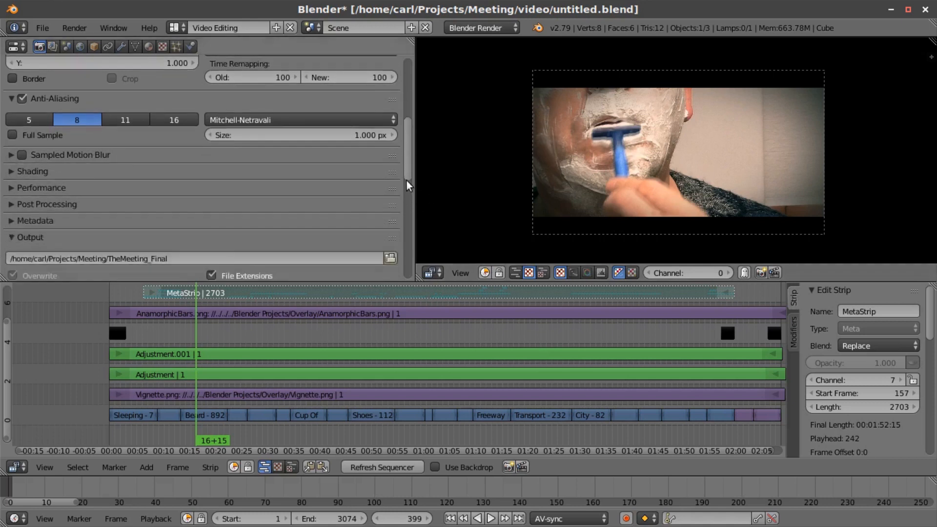
scroll(down, 3)
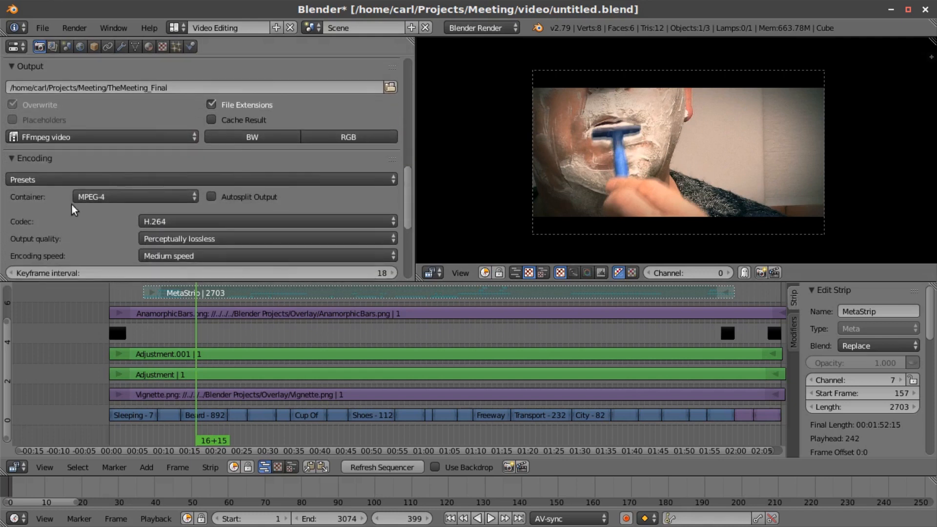
mouse_move(63, 137)
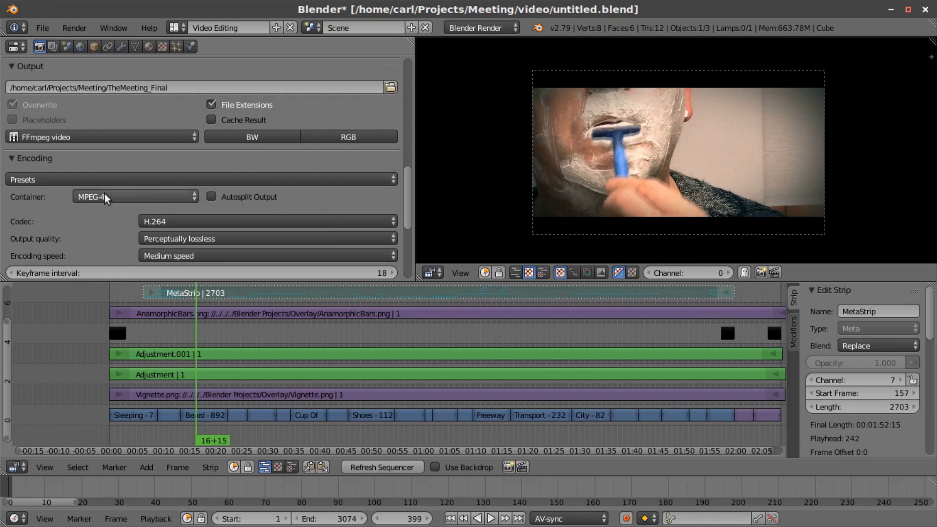
mouse_move(170, 203)
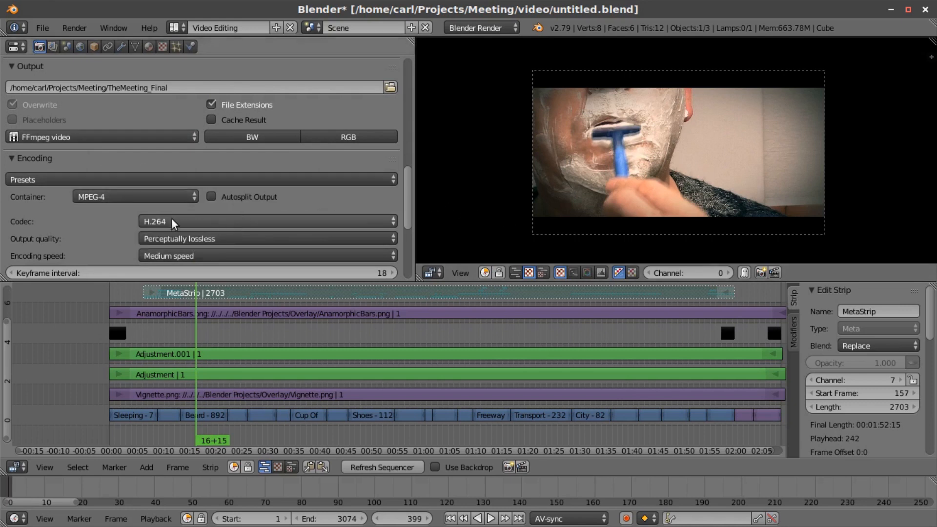
scroll(down, 3)
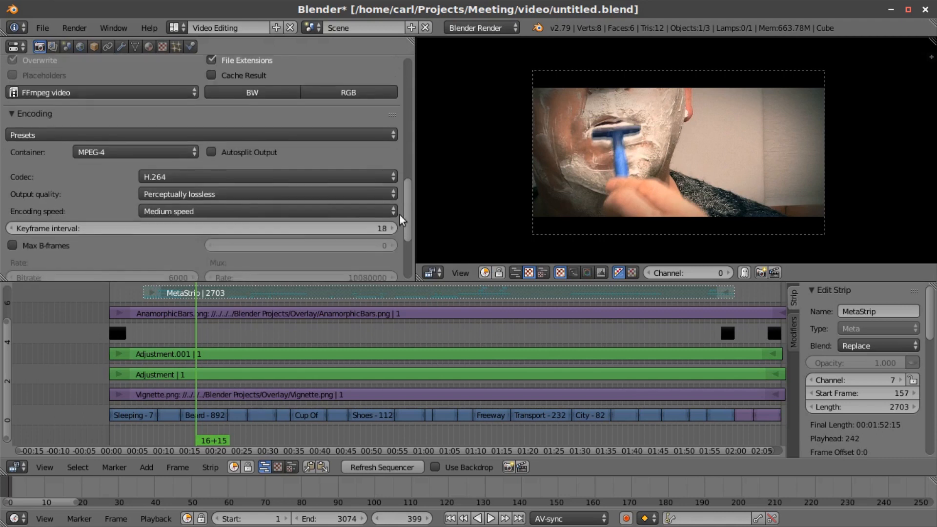
mouse_move(382, 196)
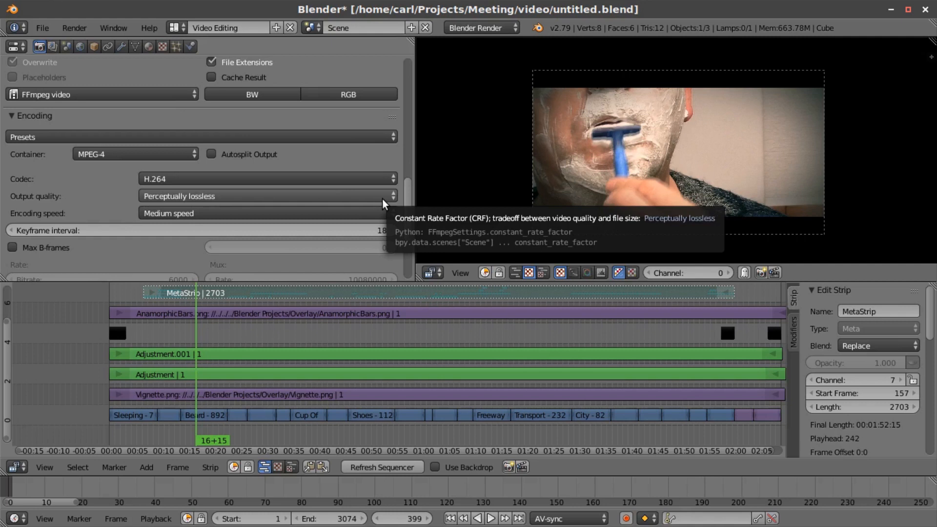
scroll(down, 3)
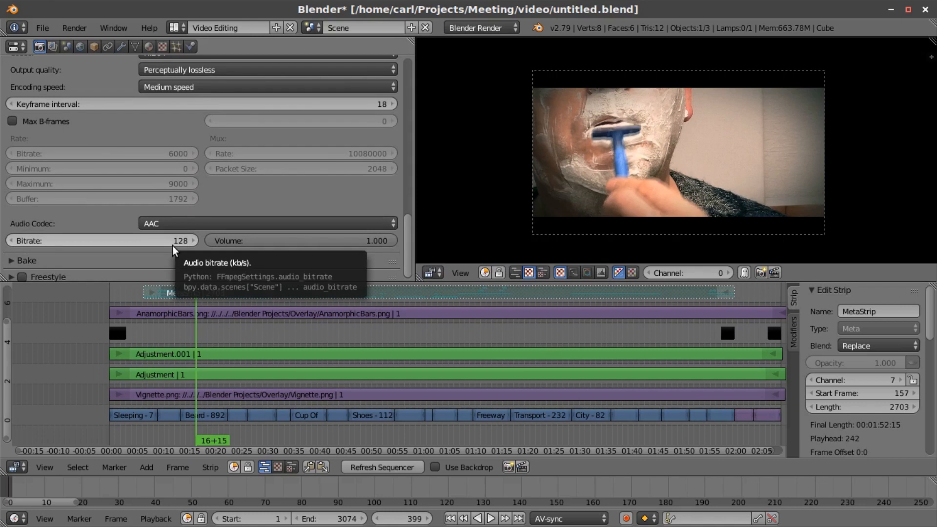
mouse_move(317, 138)
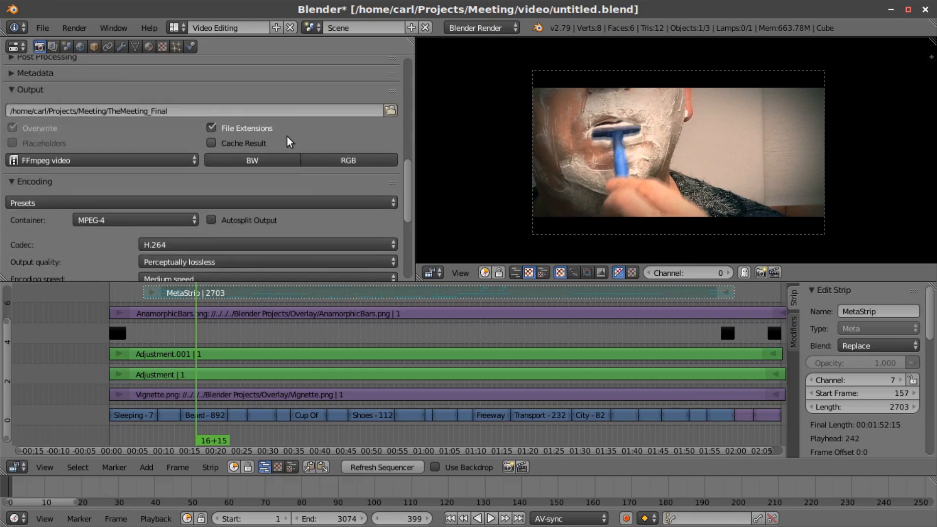
mouse_move(211, 143)
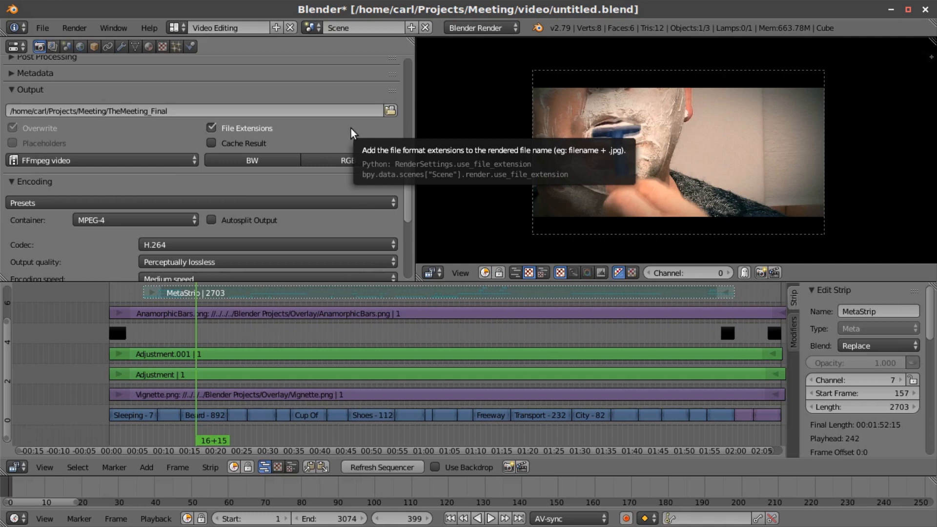
Scroll down to the Encoding audio settings showing AAC at 128 kb/s
scroll(down, 3)
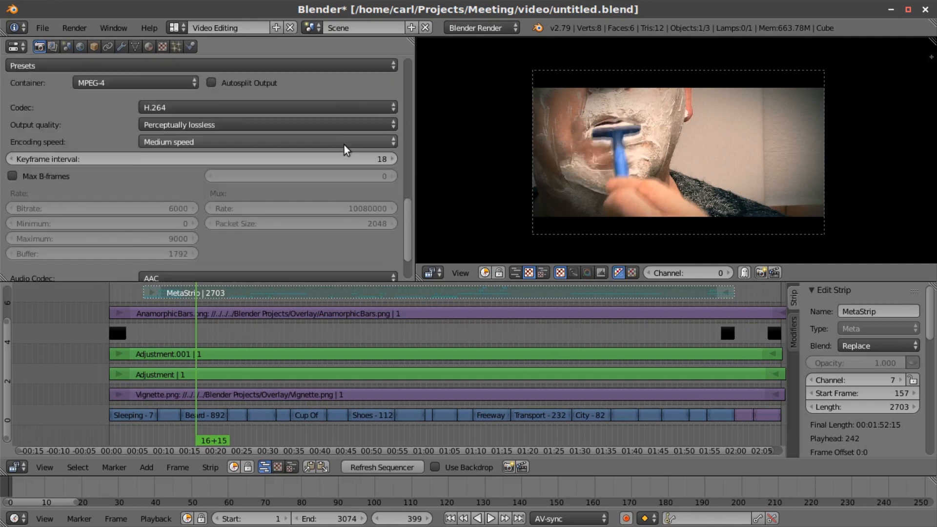
scroll(down, 3)
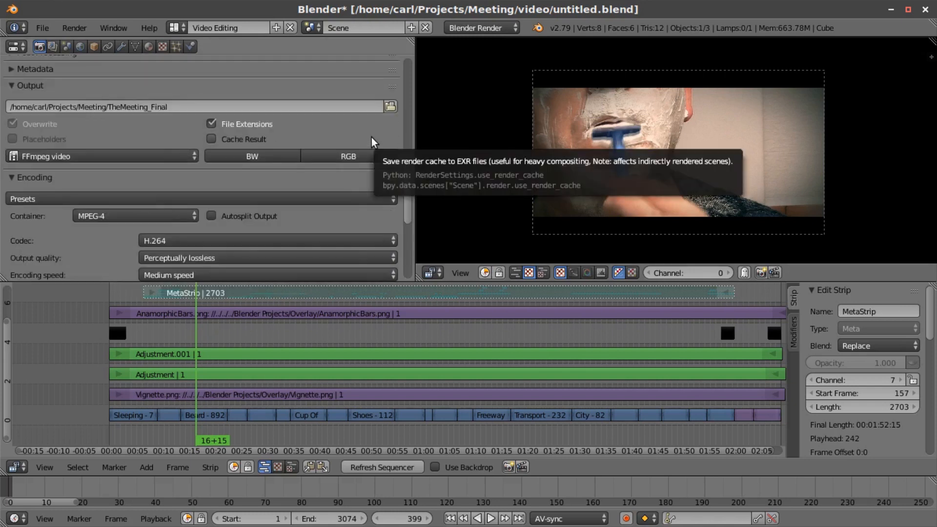
mouse_move(381, 90)
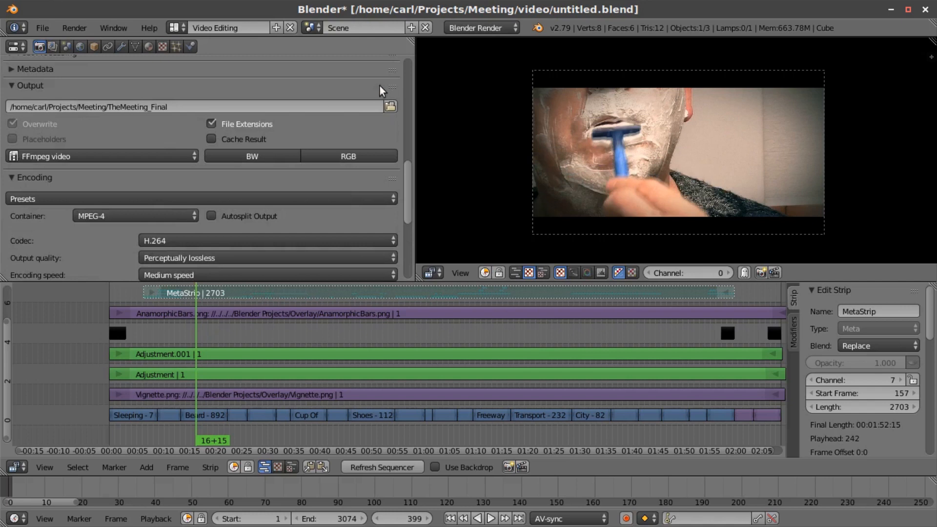
scroll(down, 3)
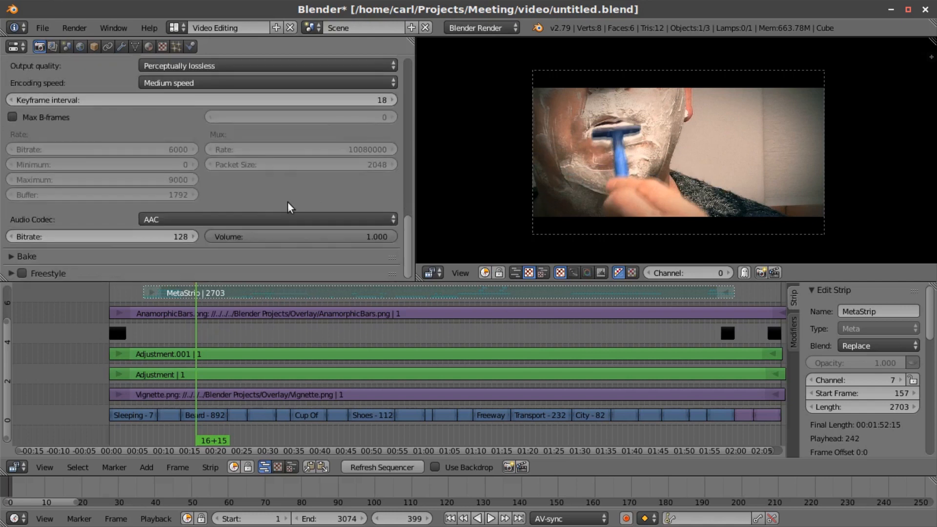